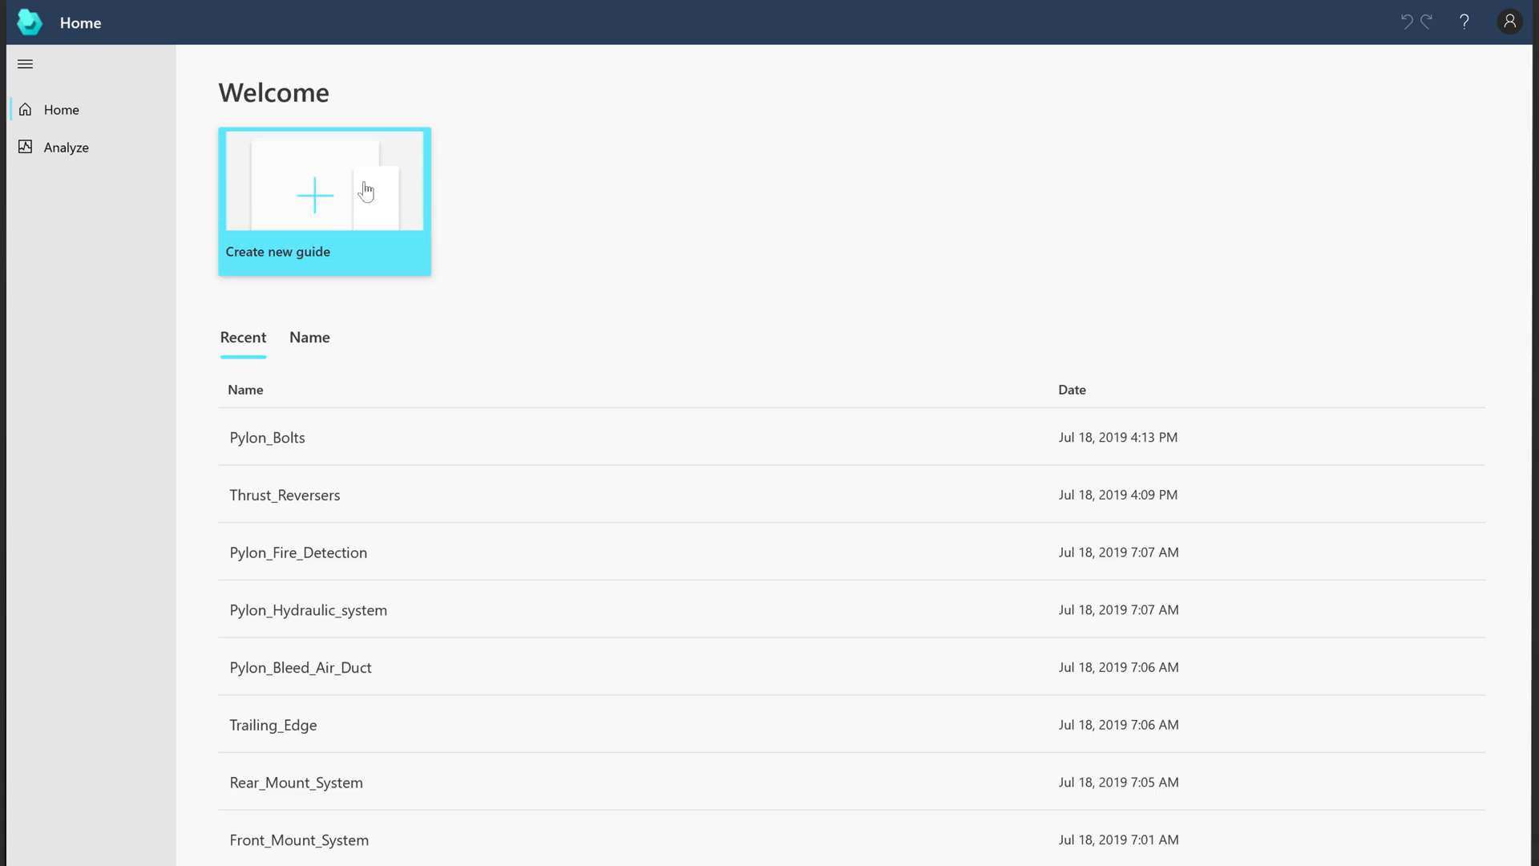
Step: Create a new guide named 'Pylon Wiring Harness'
click(313, 196)
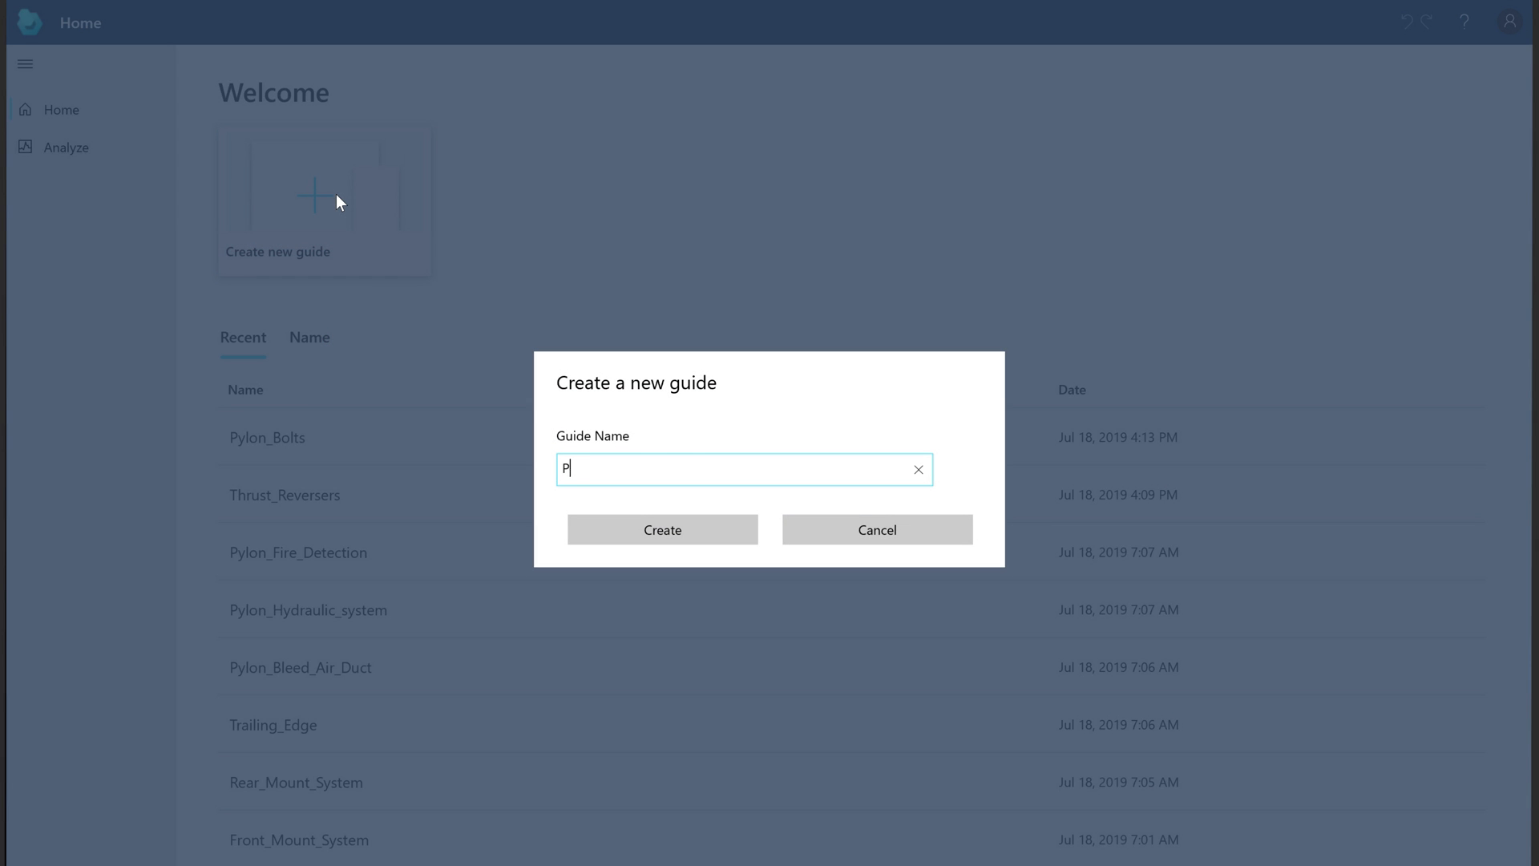
text(ylon Wiring Harness)
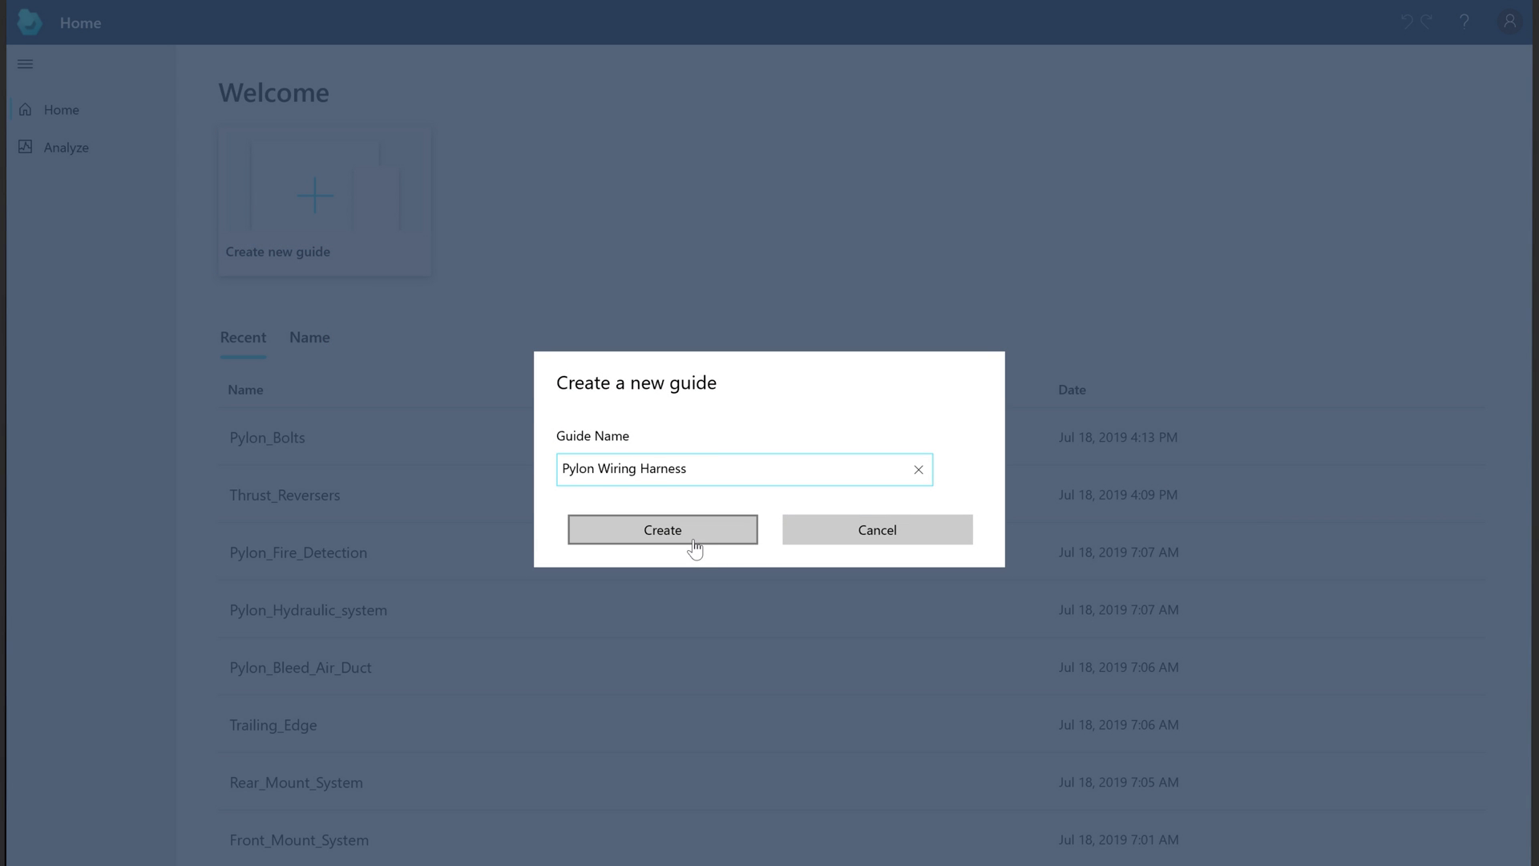
click(663, 530)
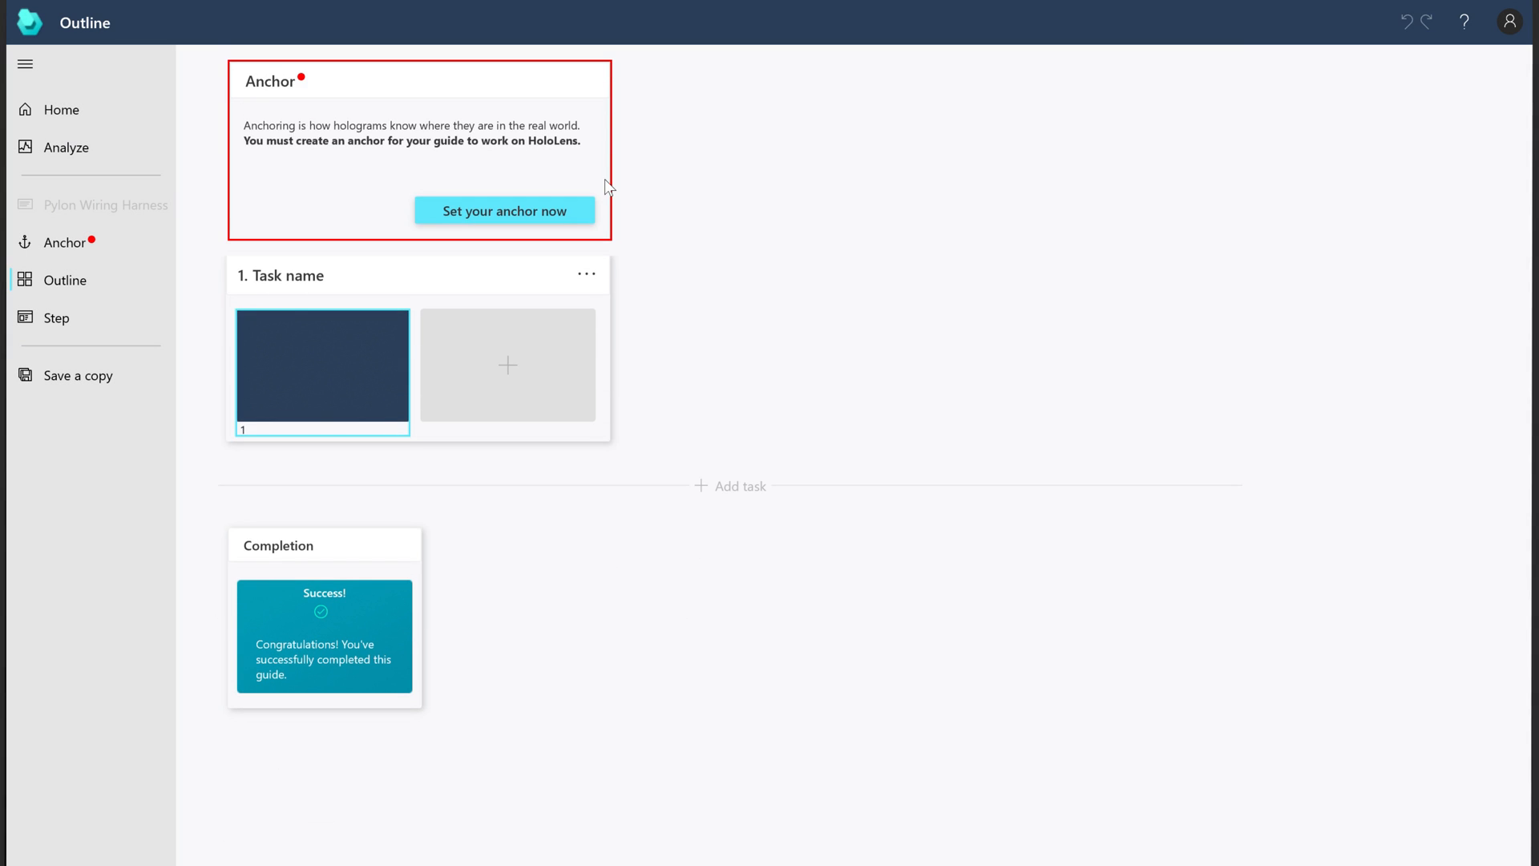
mouse_move(546, 210)
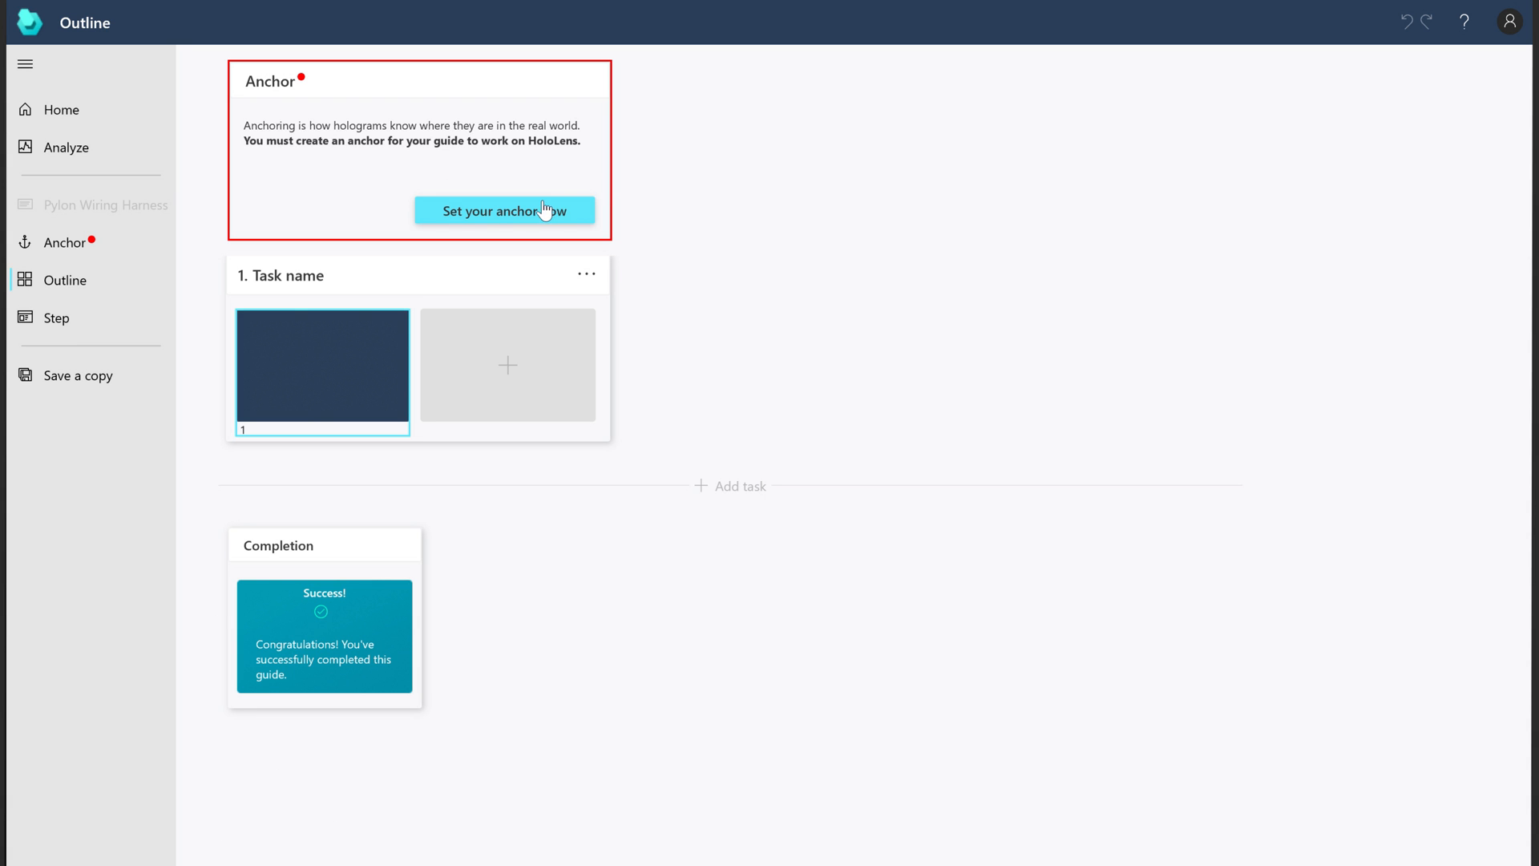
Step: Start the anchor setup for the Pylon Wiring Harness guide
click(505, 210)
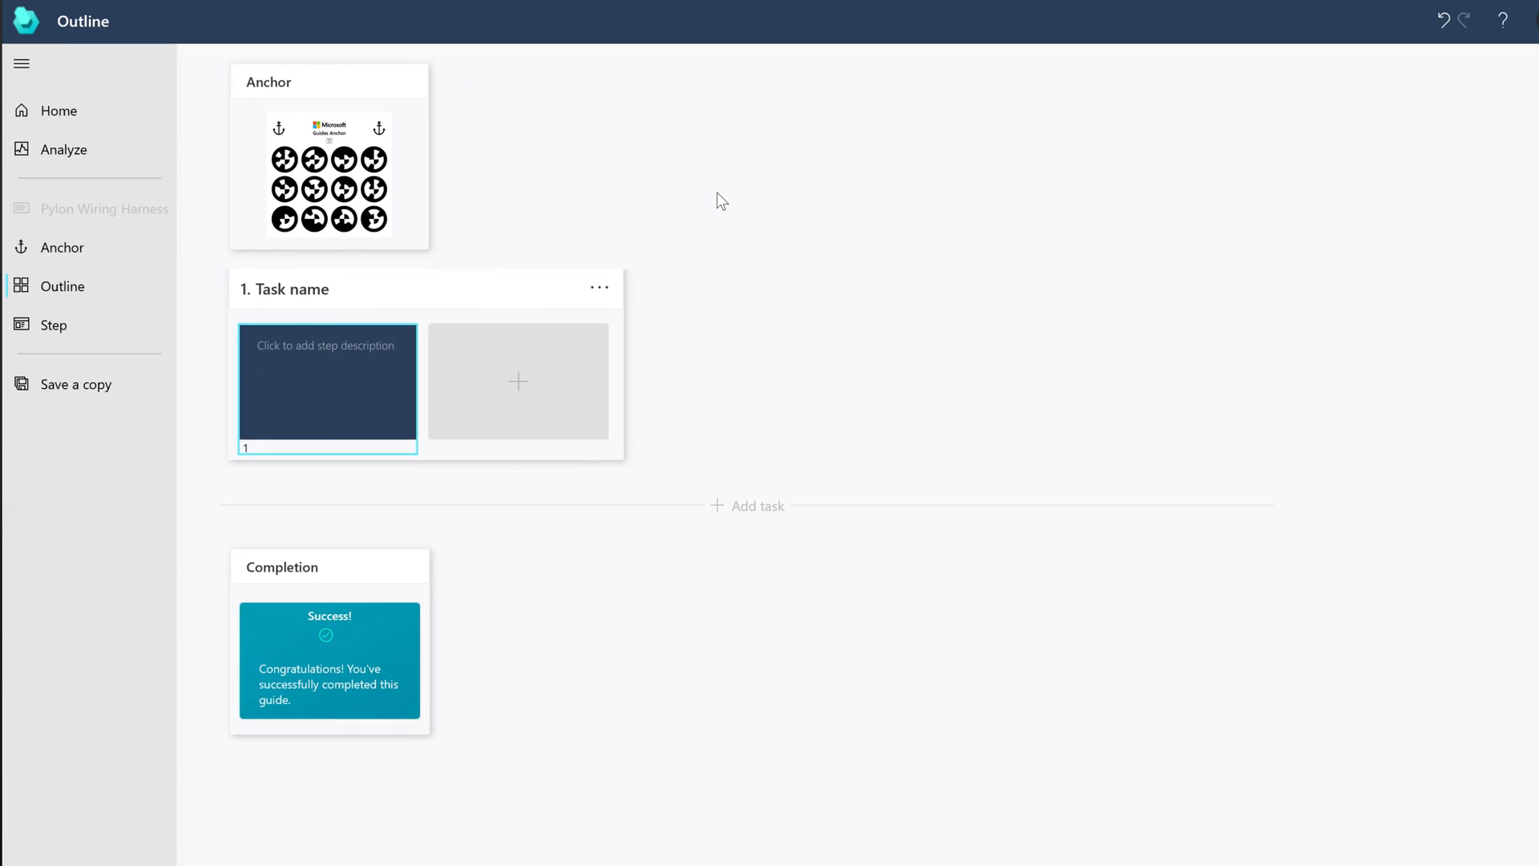
Step: Name the first task 'Install Wiring Harness', add a step and a second task, then open step 1
text(Install W)
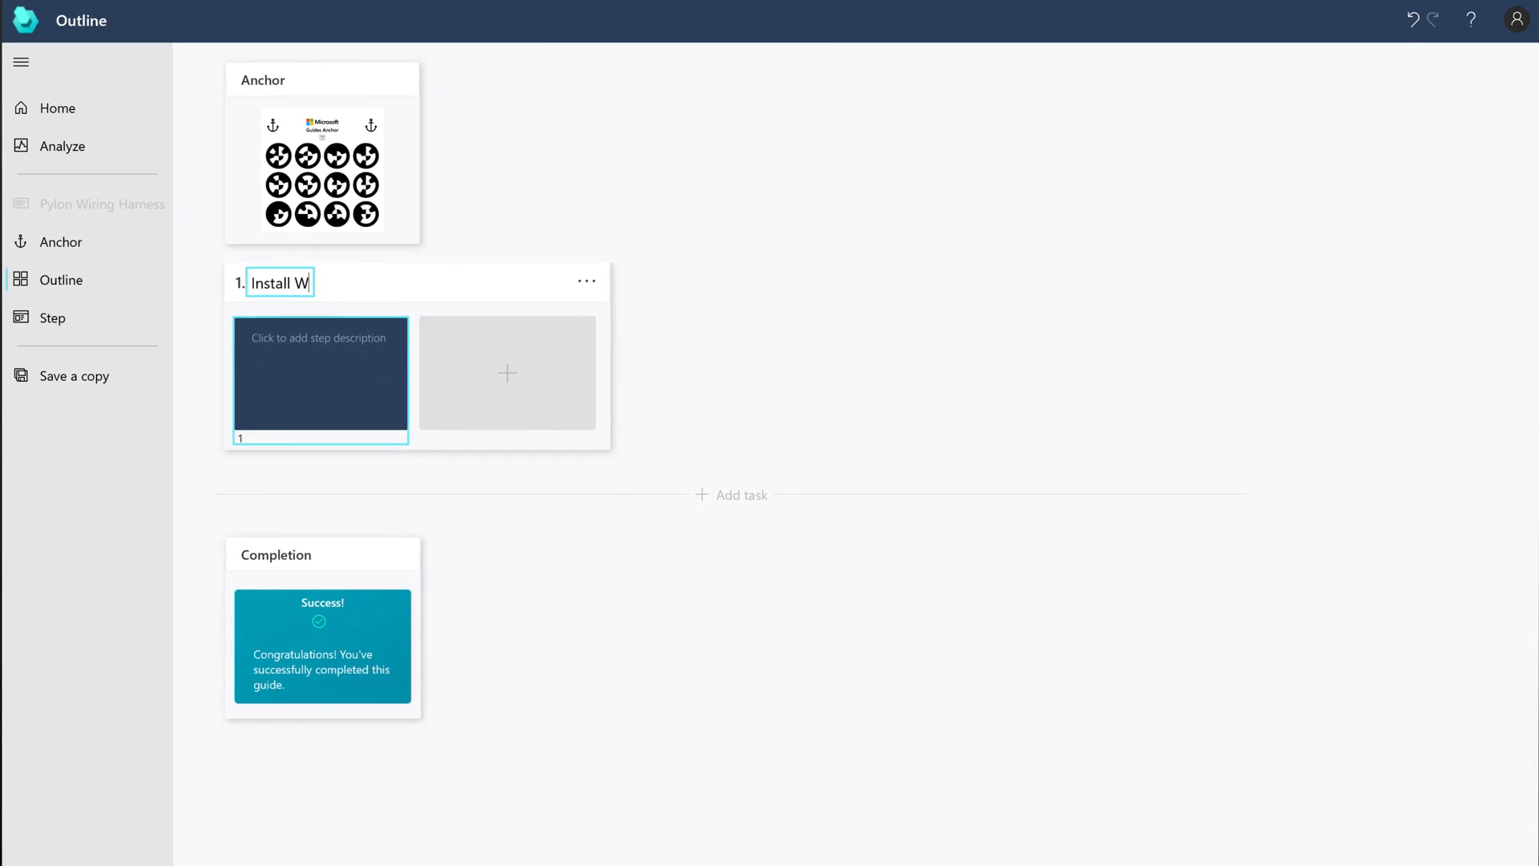
click(506, 373)
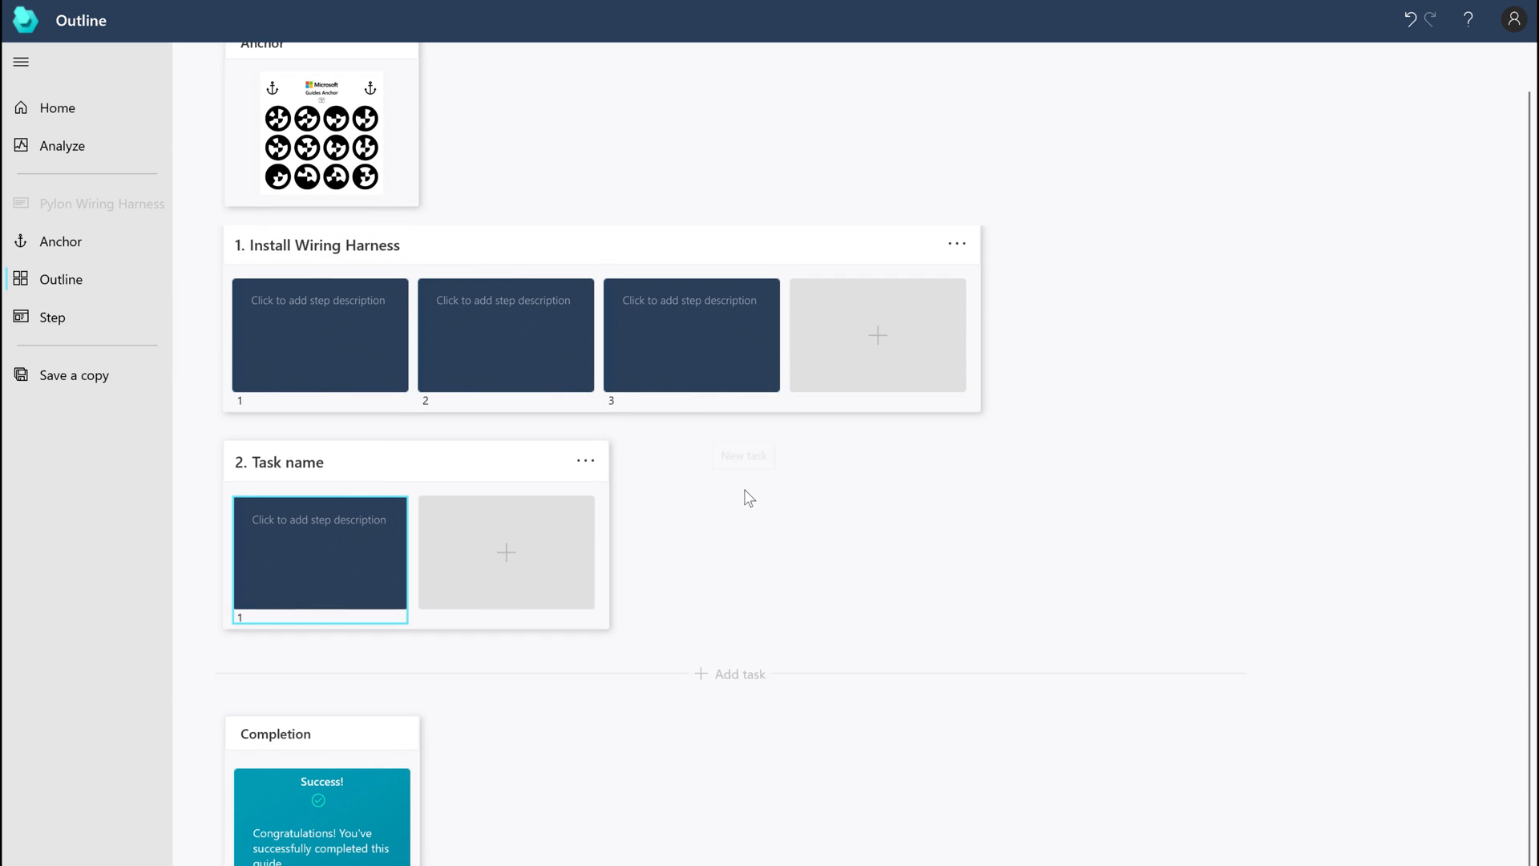
click(506, 552)
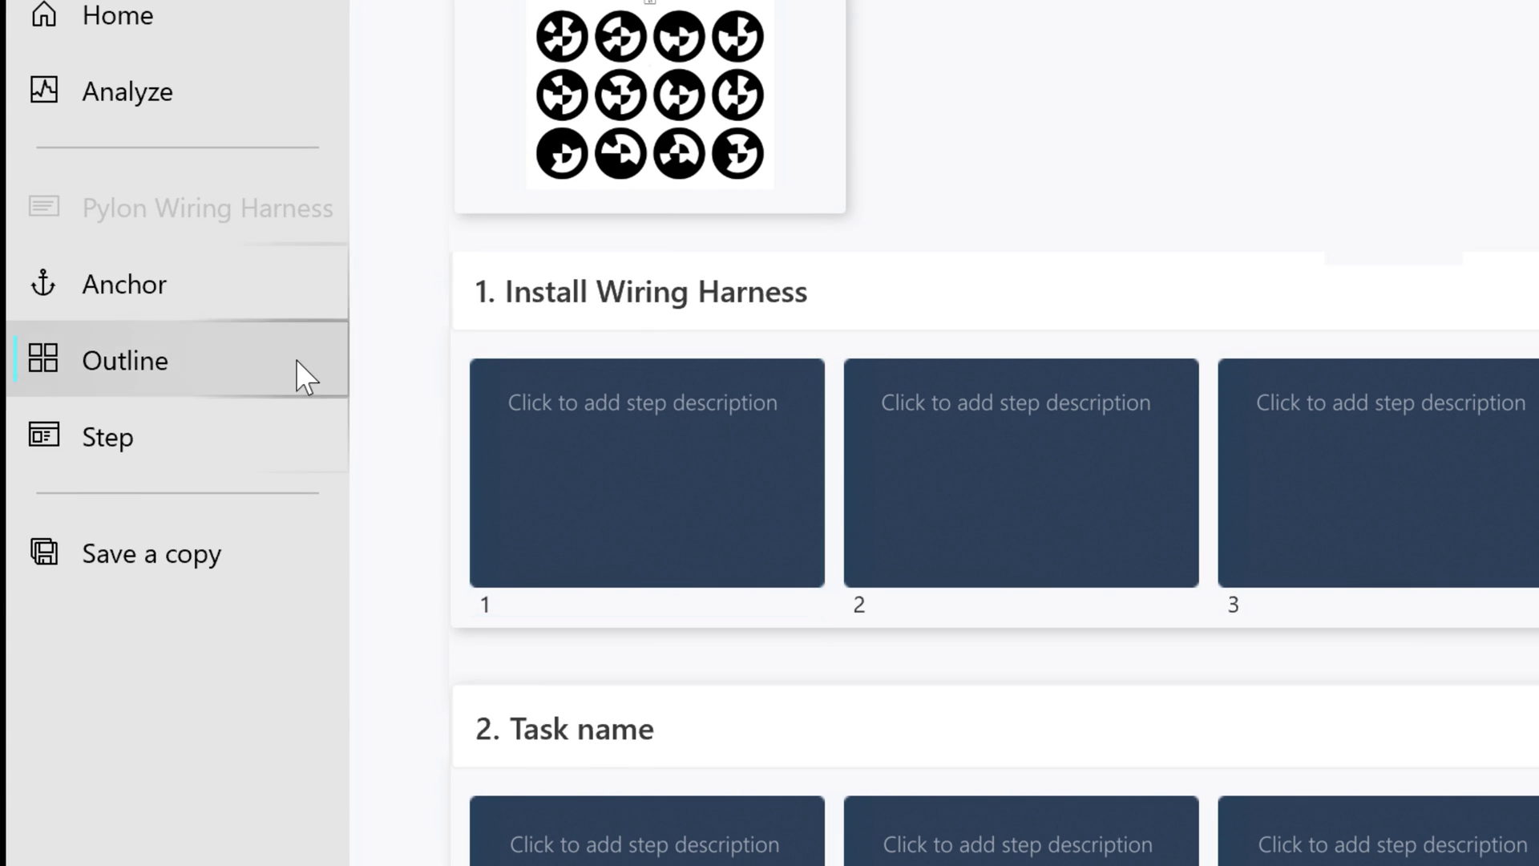
click(95, 412)
text(Locate)
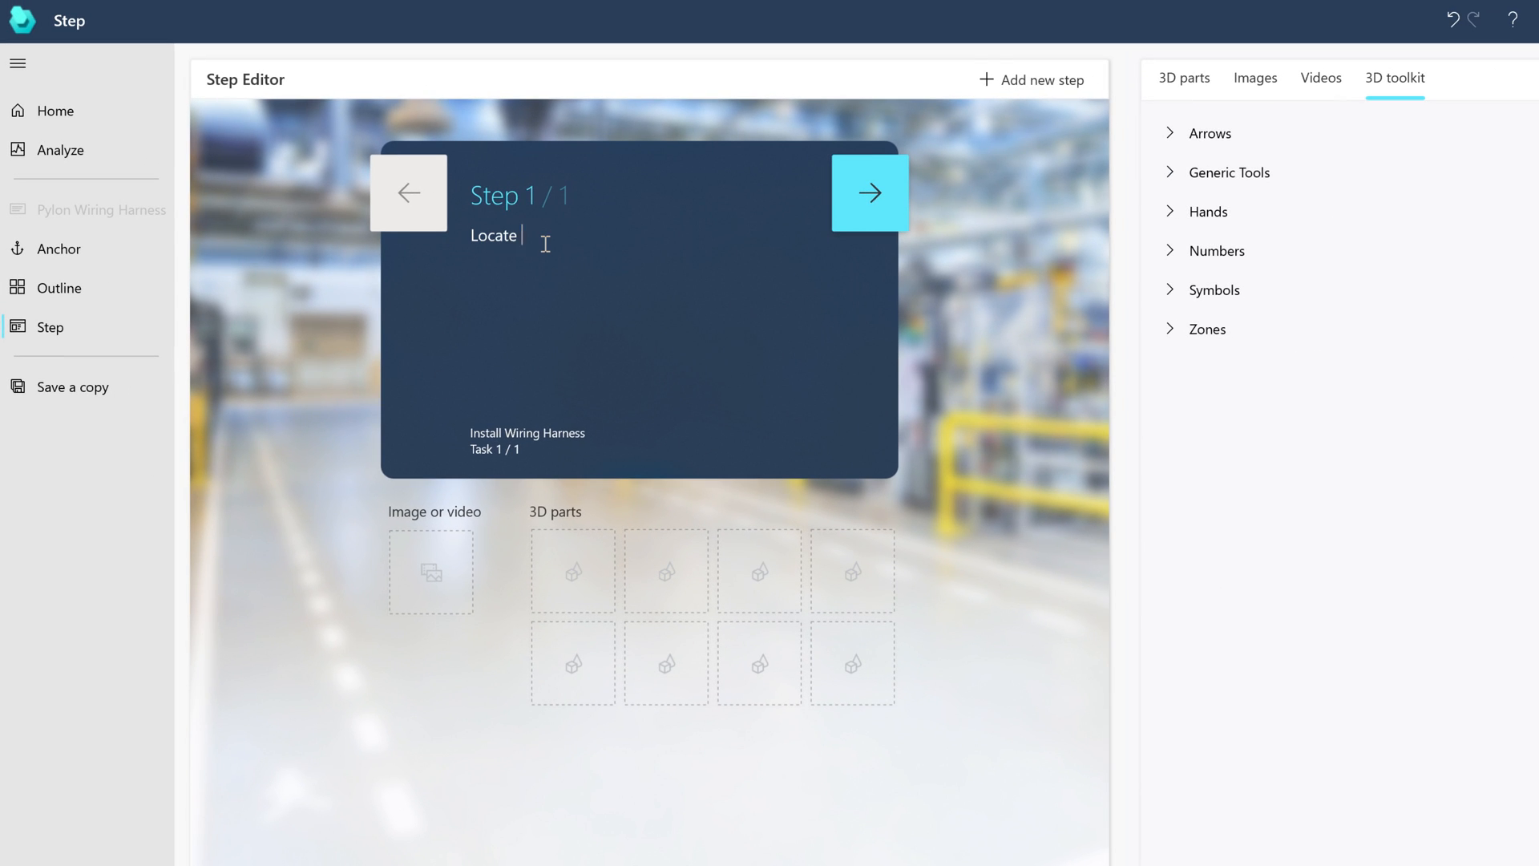
Step: Describe step 1 as pulling the wire up and out until tight, and add step 2 about the four clips
text(the wire and pull it up and out until tight.)
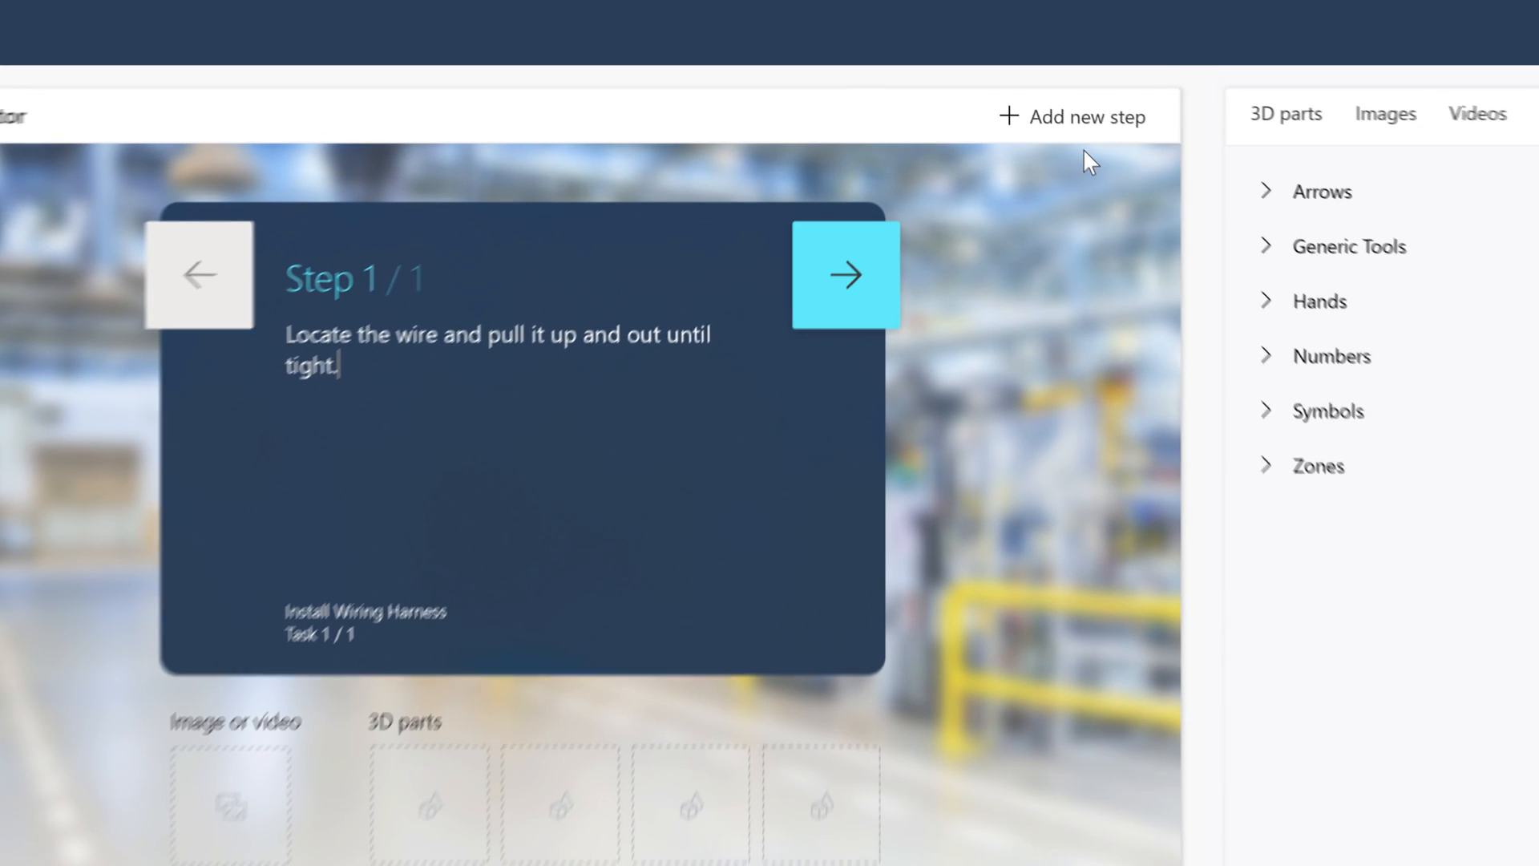
click(1085, 118)
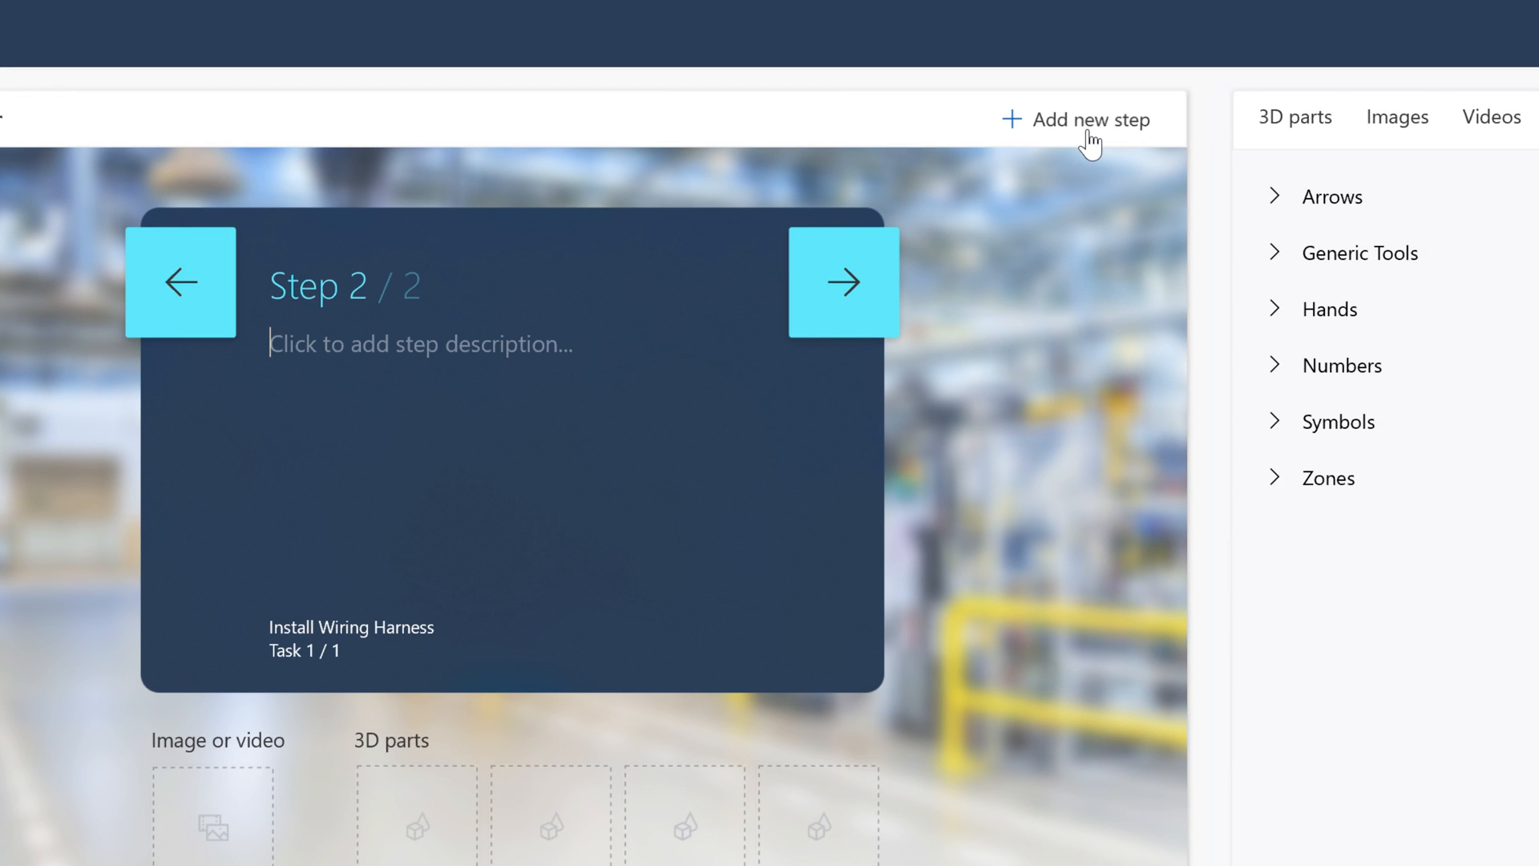
text(Attach the wire by pushing down on the four)
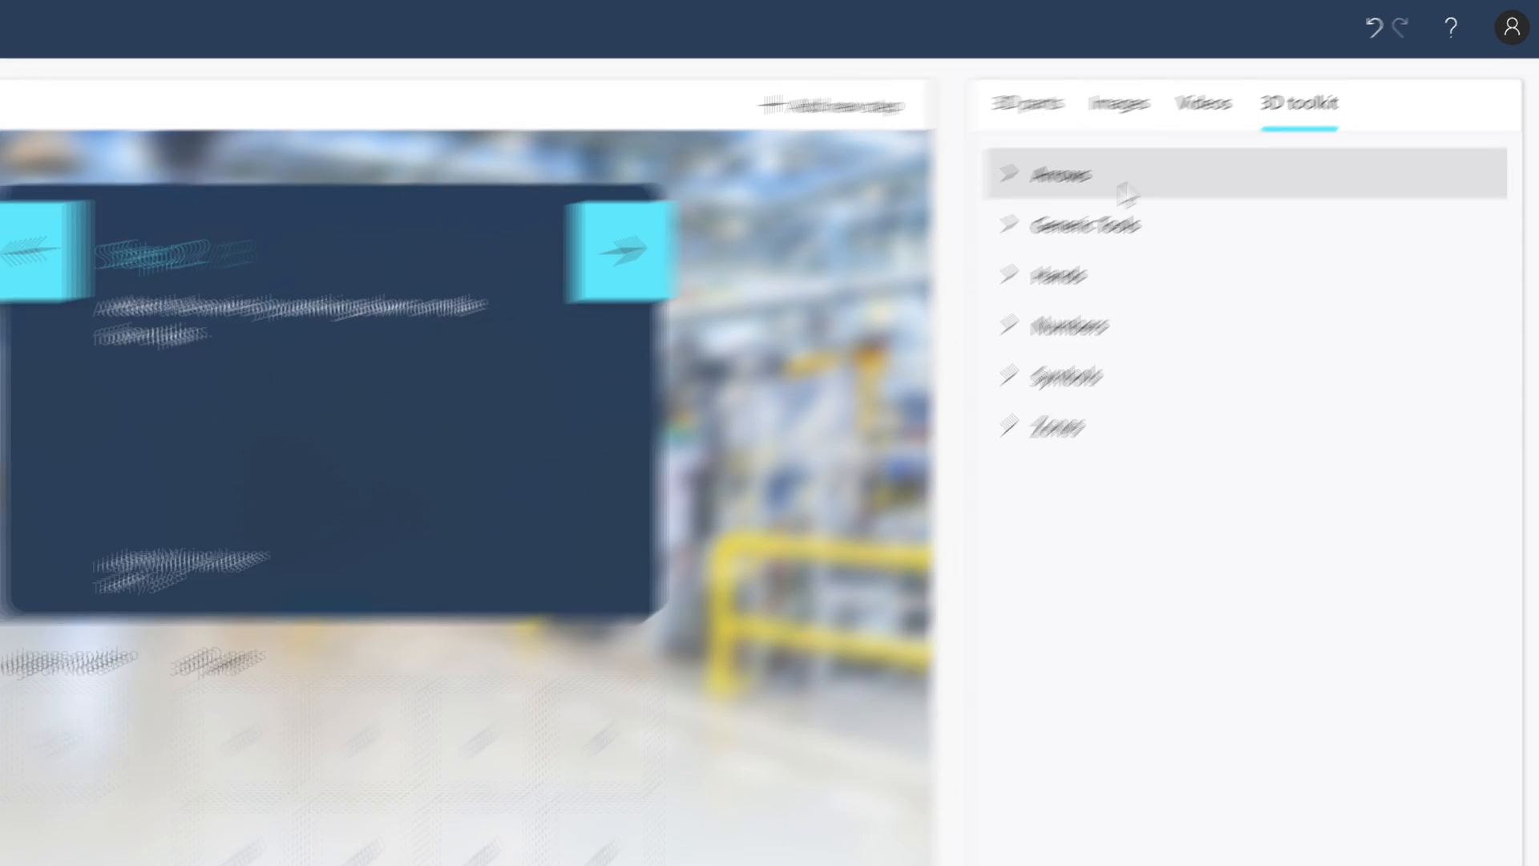
Step: Add a straight arrow from the 3D toolkit's Arrows to step 2
click(1056, 175)
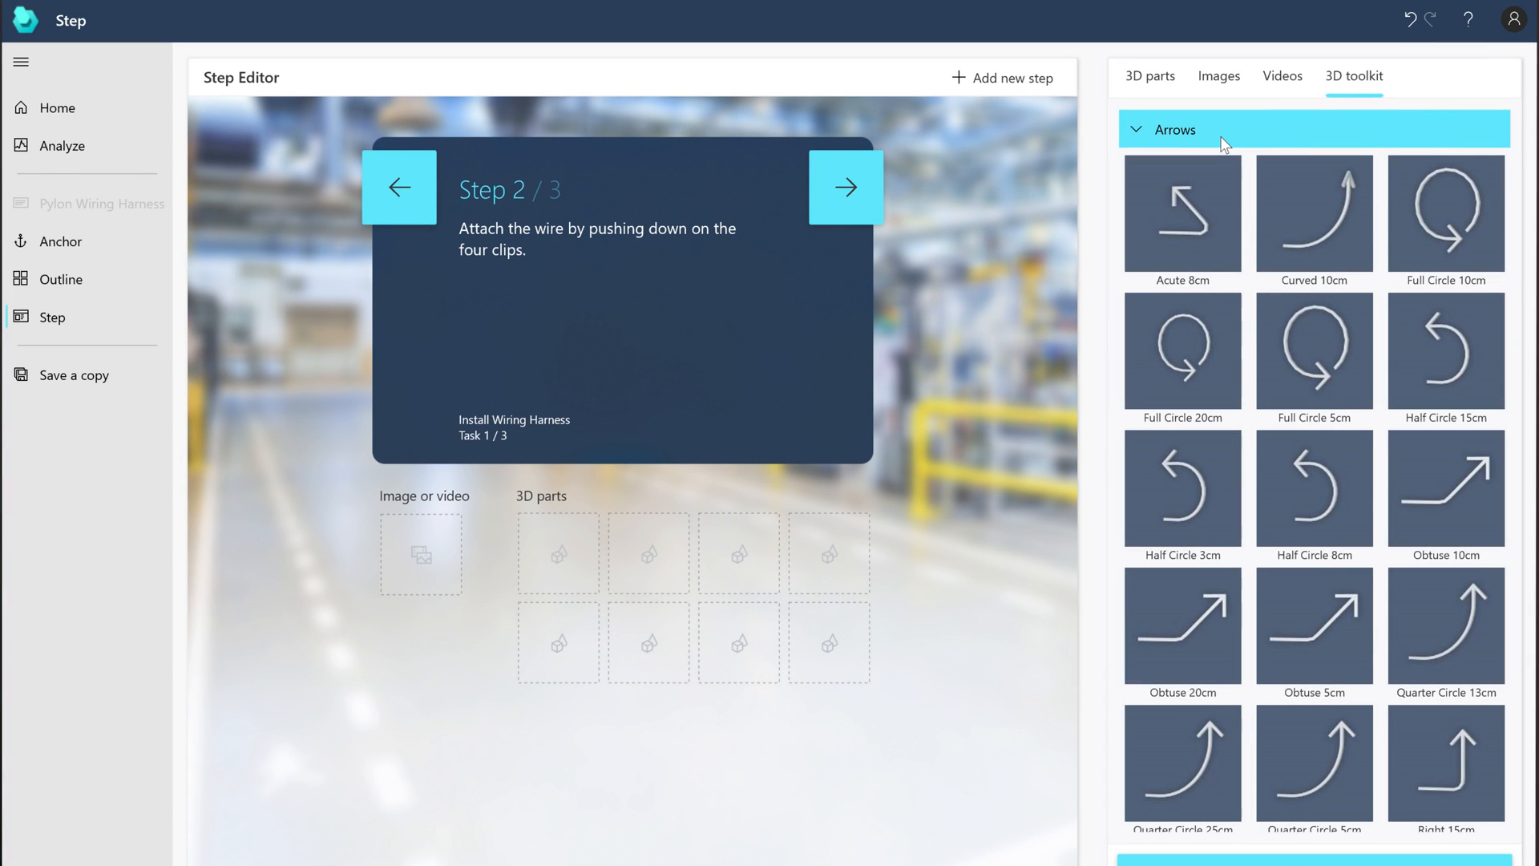
scroll(down, 3)
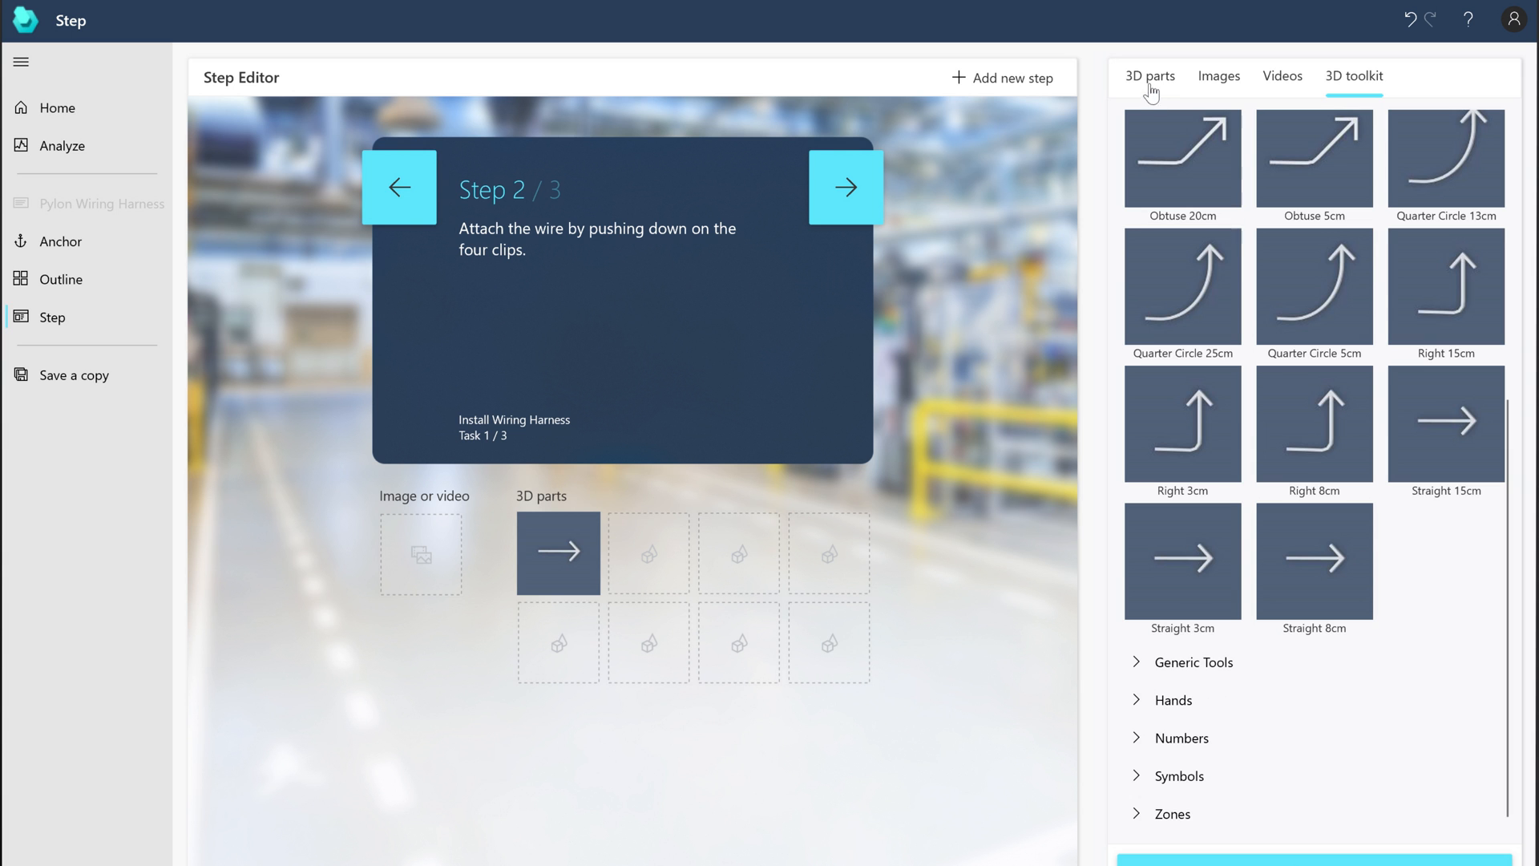
click(1148, 76)
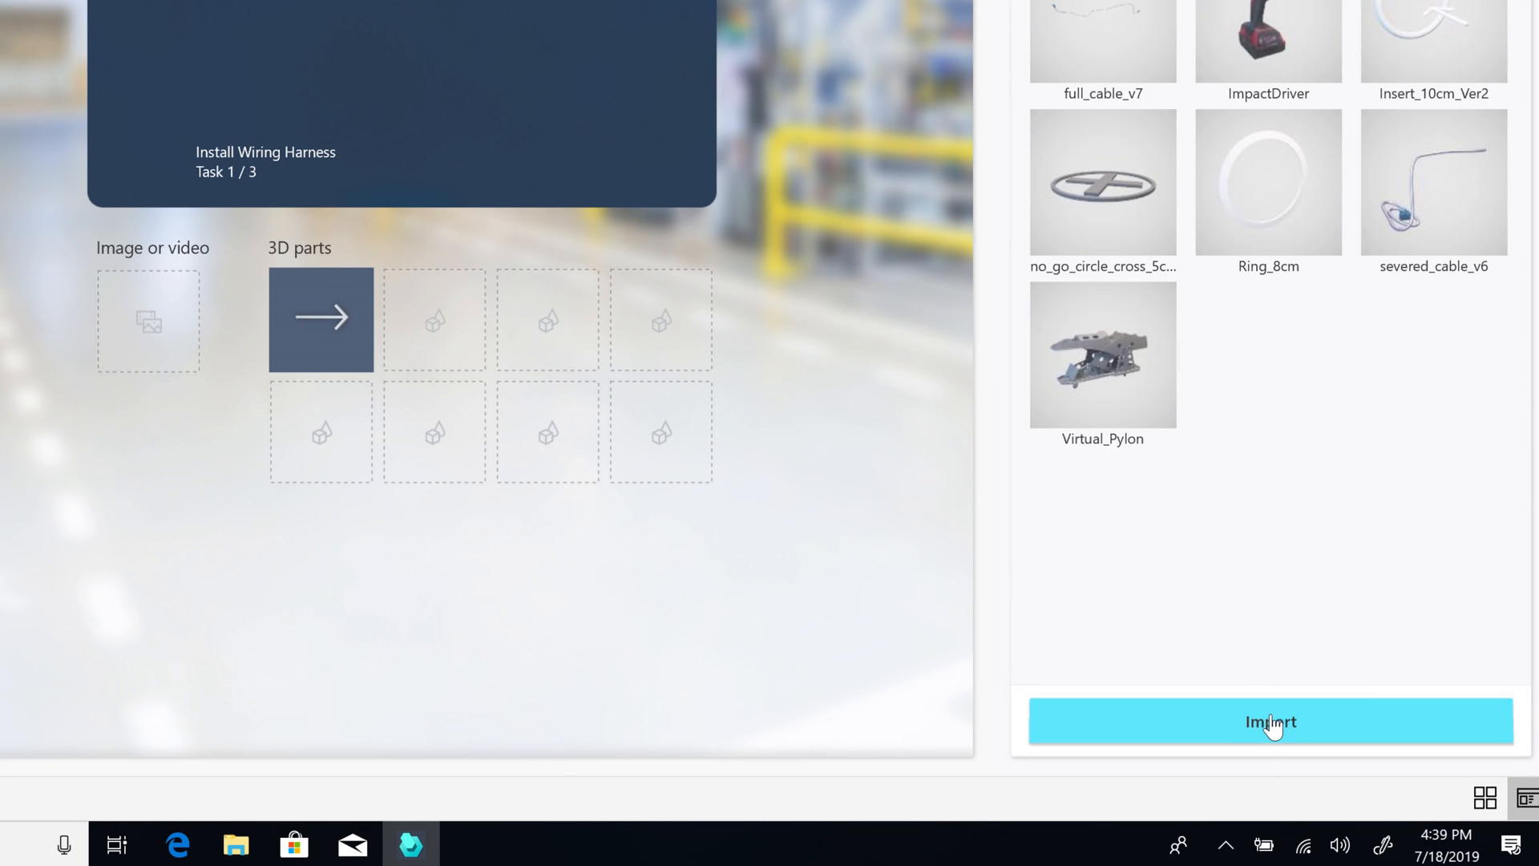
Step: Import the half_cable_v7 3D model and place the HowToClipWire image into step 2
click(1271, 721)
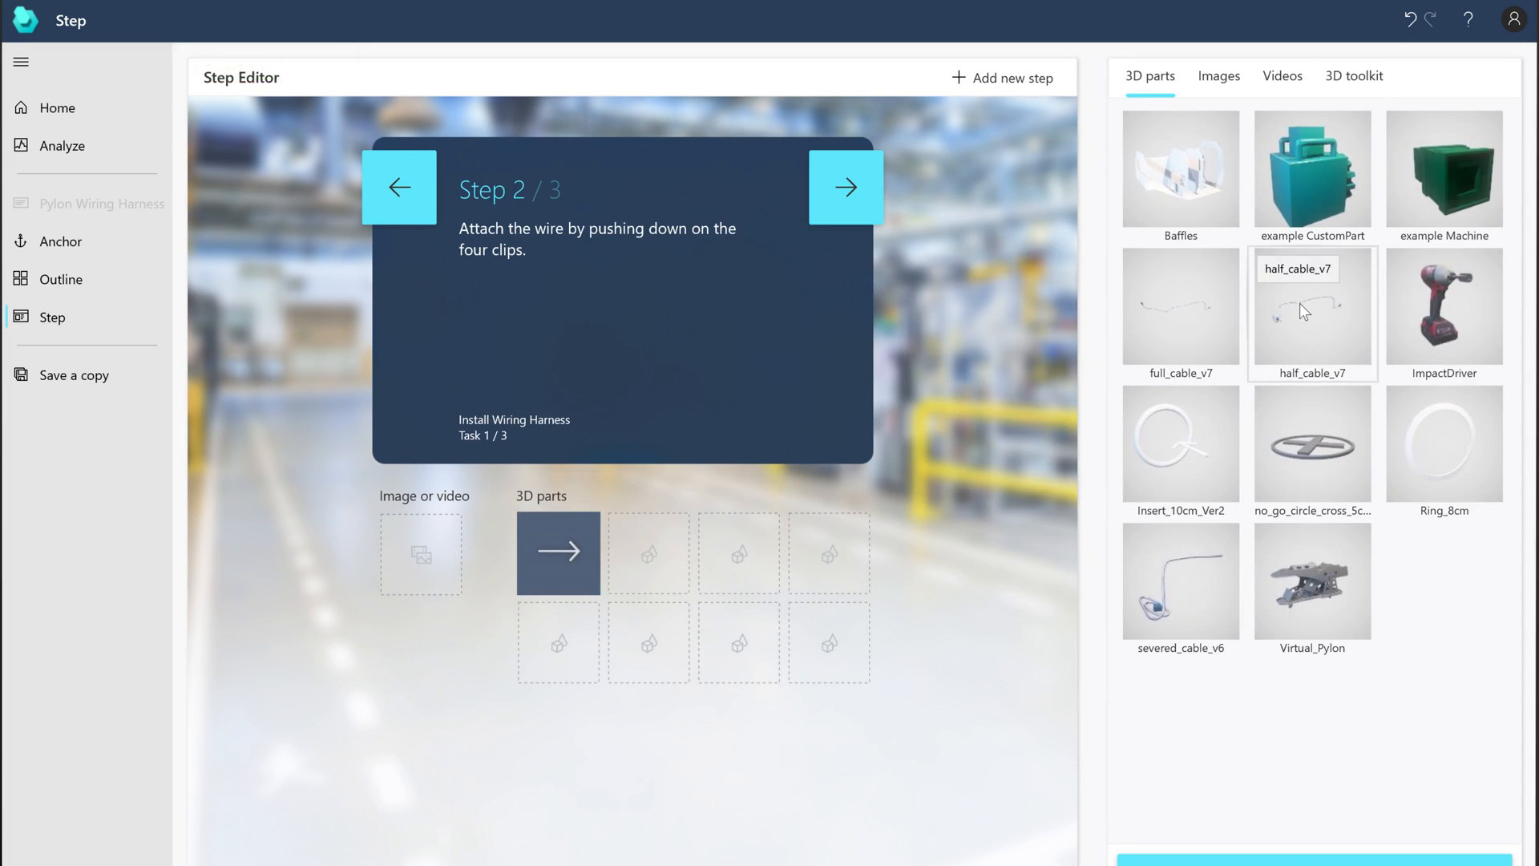
click(1304, 330)
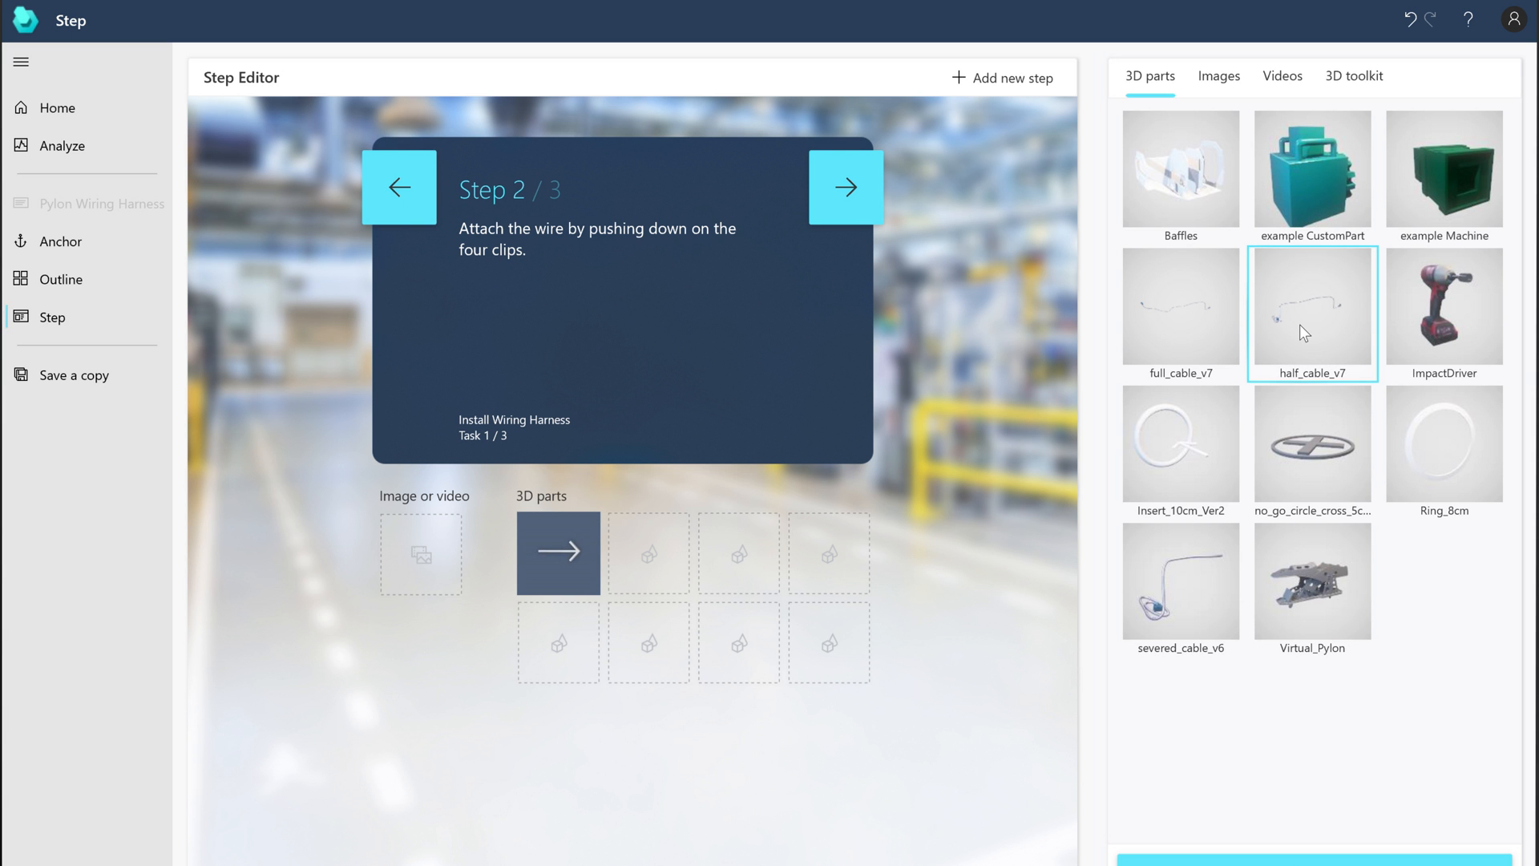
click(1218, 76)
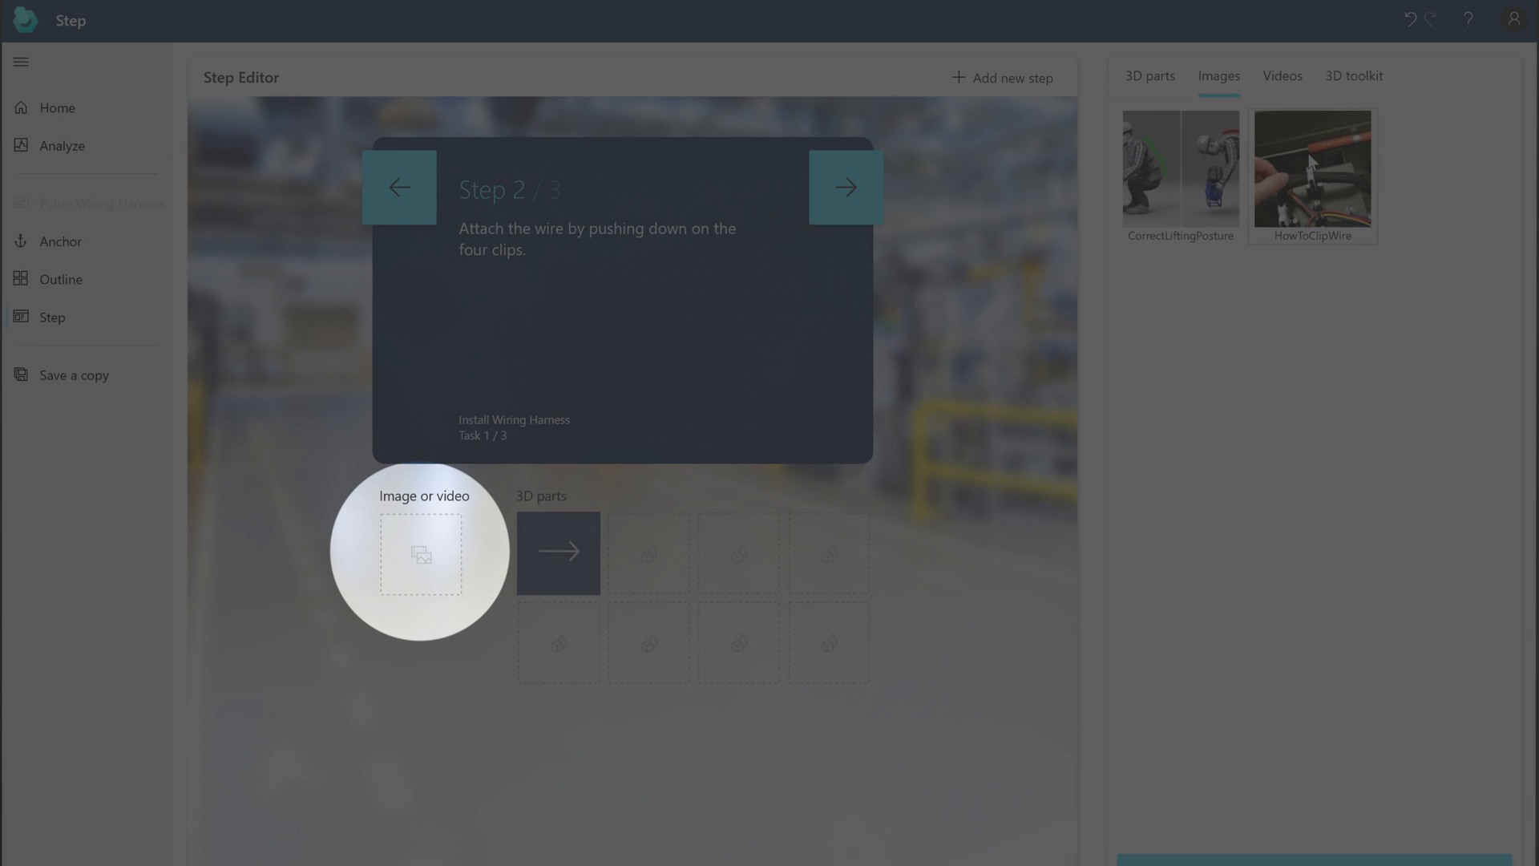
drag(1311, 170, 447, 535)
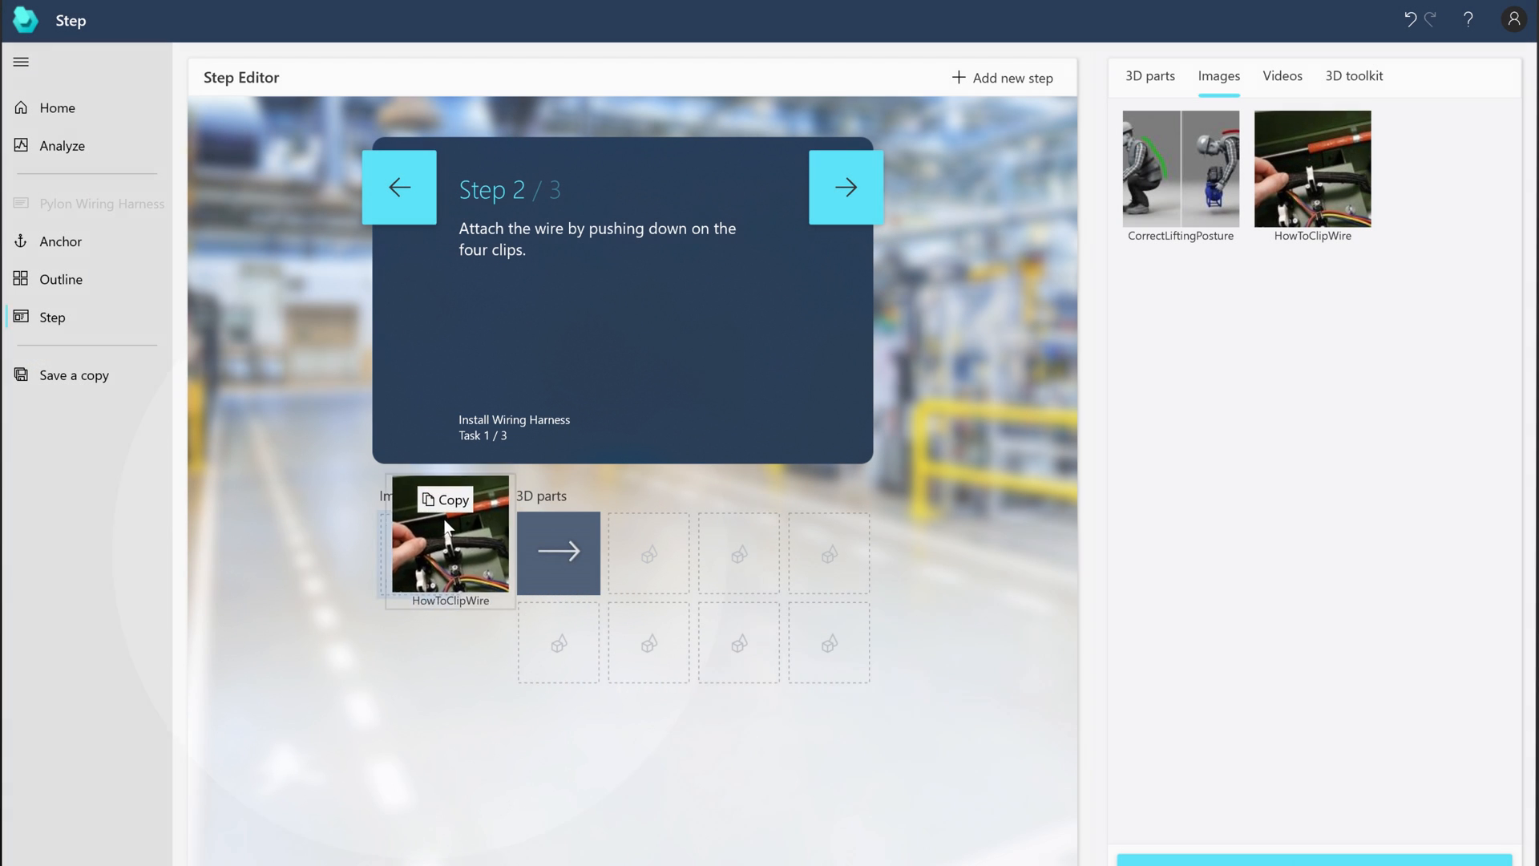